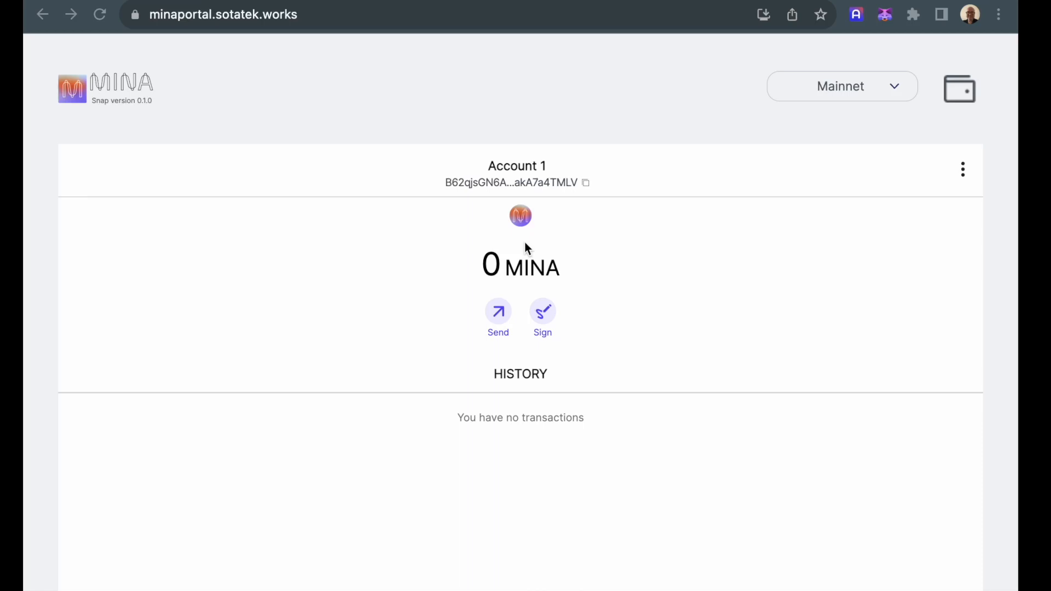
pyautogui.moveTo(804, 131)
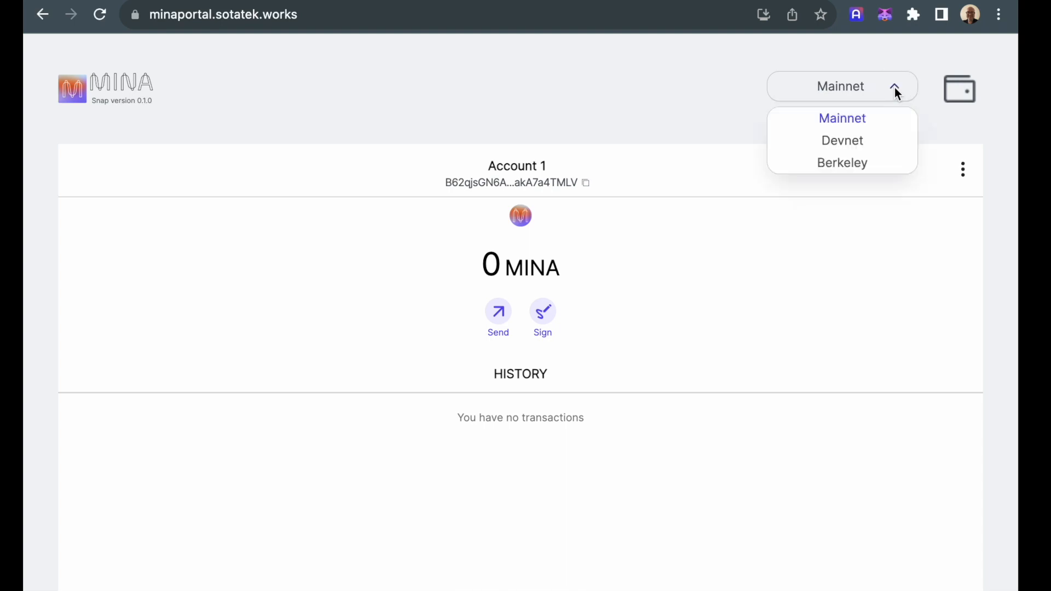
# Step: Switch the network from Mainnet to Devnet, then to Berkeley showing Account 1 with 19 MINA
pyautogui.click(841, 140)
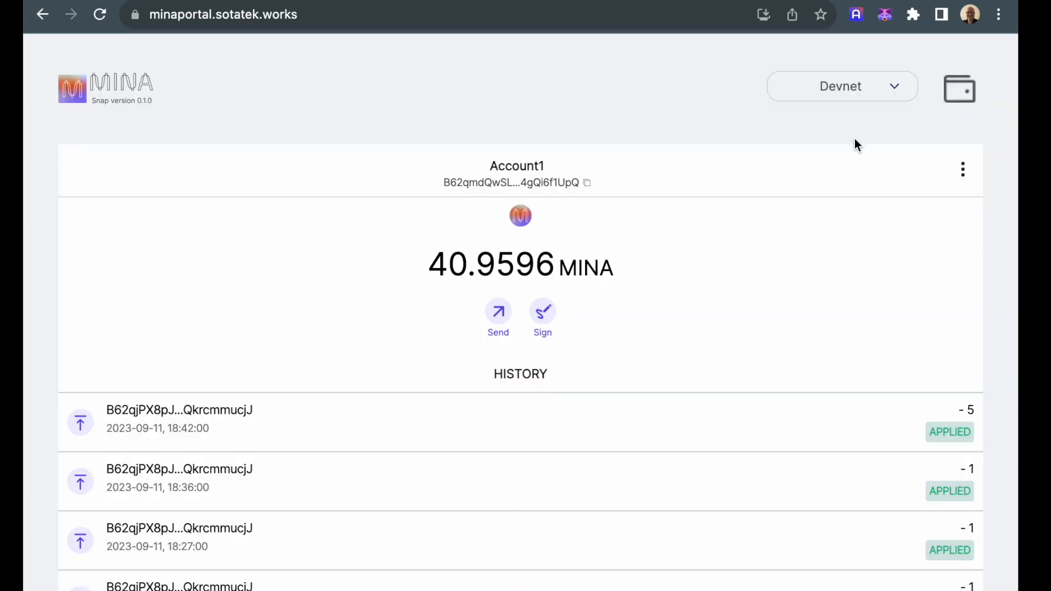
pyautogui.click(841, 85)
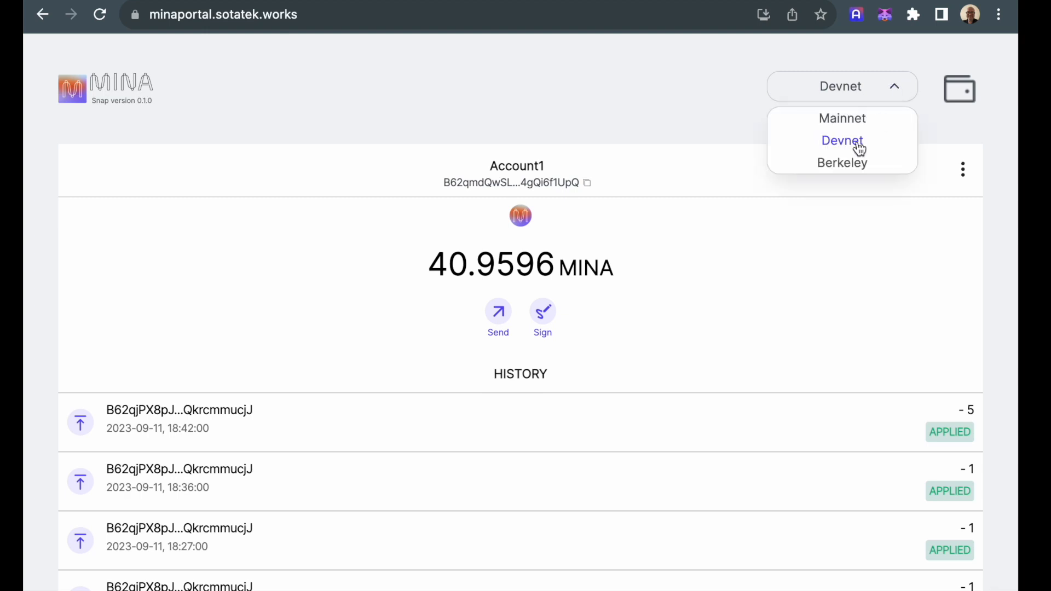
pyautogui.click(843, 162)
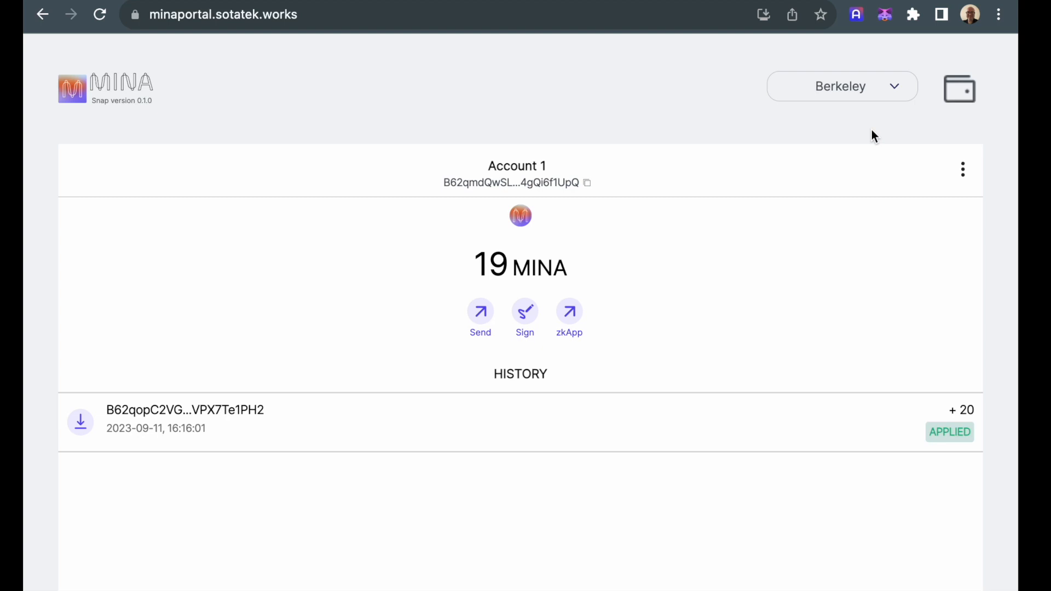
pyautogui.click(840, 85)
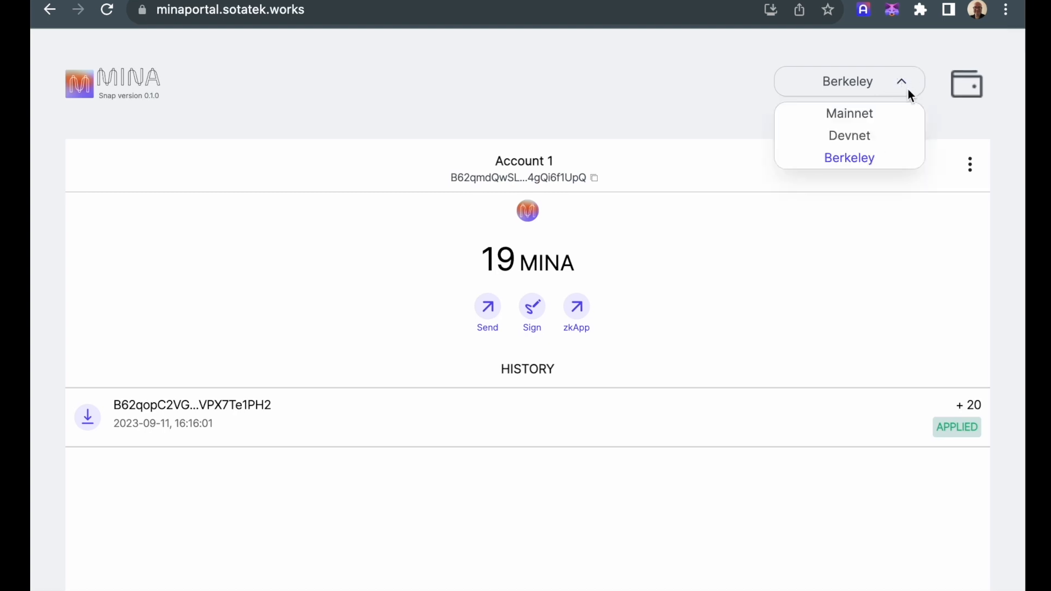
# Step: Switch the network back to Devnet and bring up Account 2 holding 2 MINA via Account Management
pyautogui.click(848, 136)
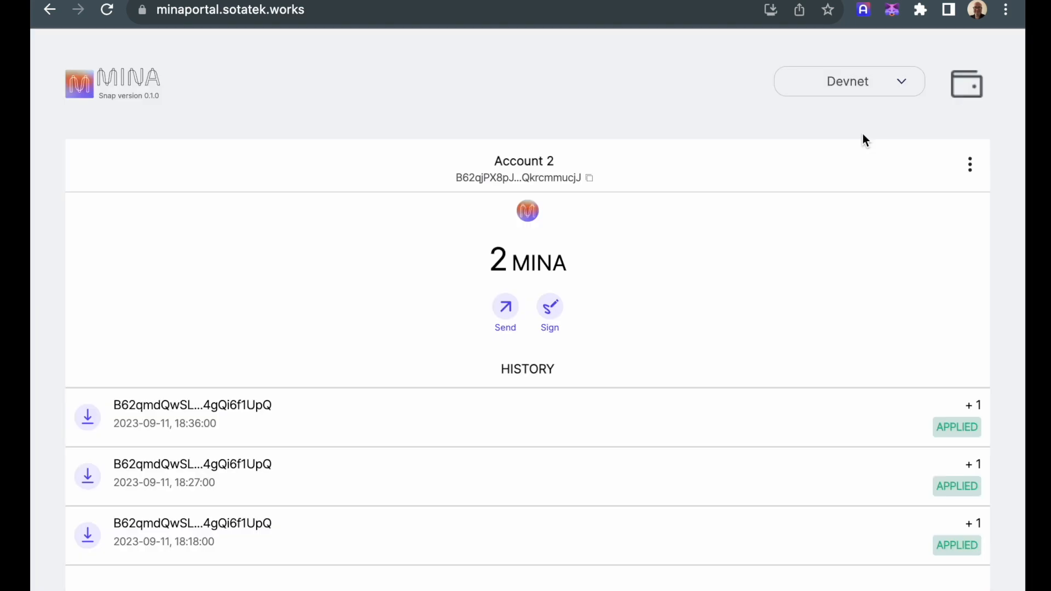
pyautogui.moveTo(623, 403)
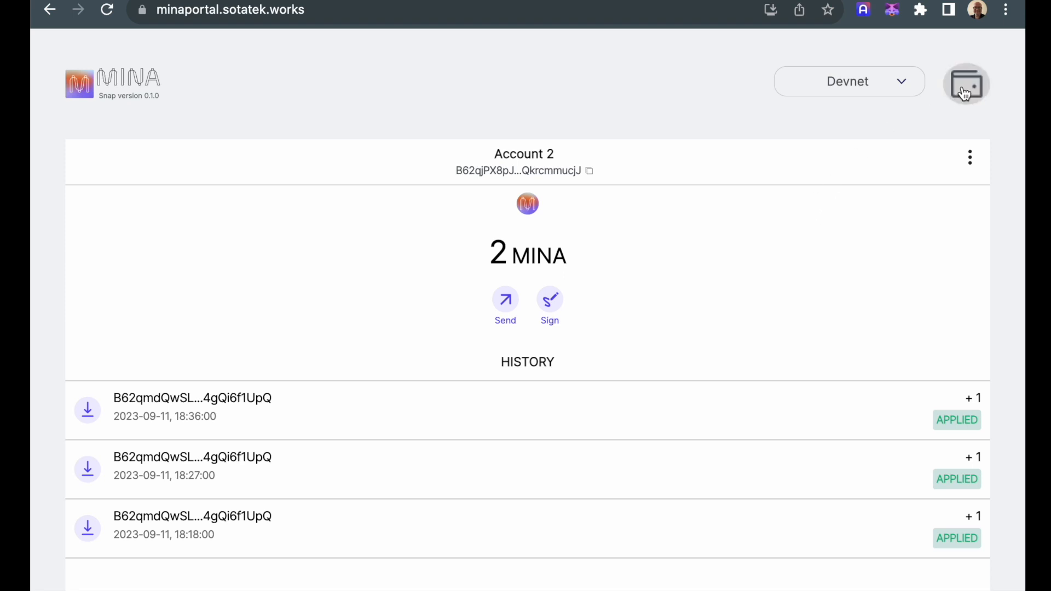
pyautogui.click(967, 83)
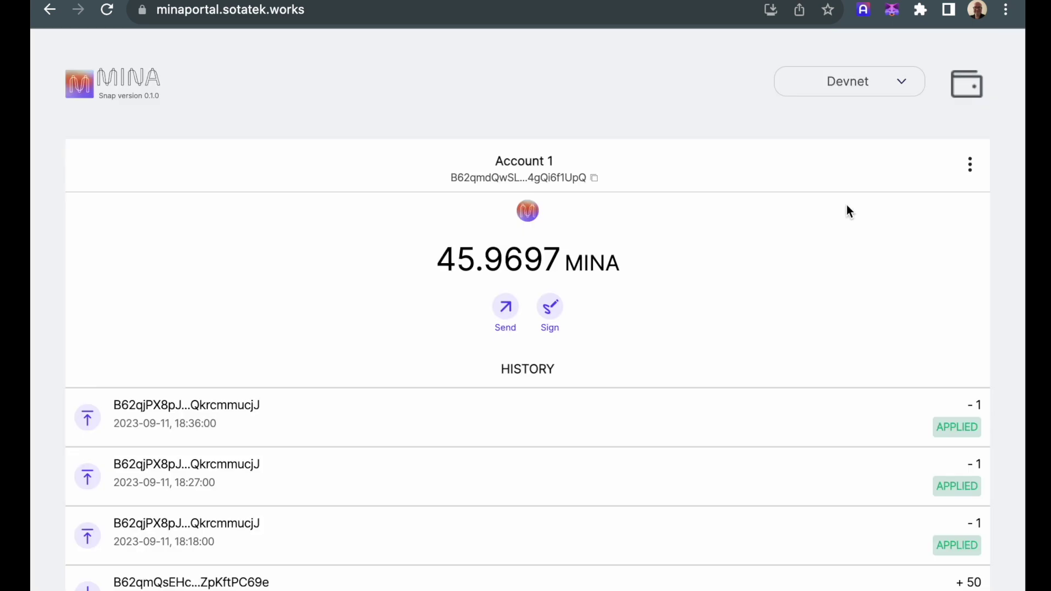
pyautogui.moveTo(760, 235)
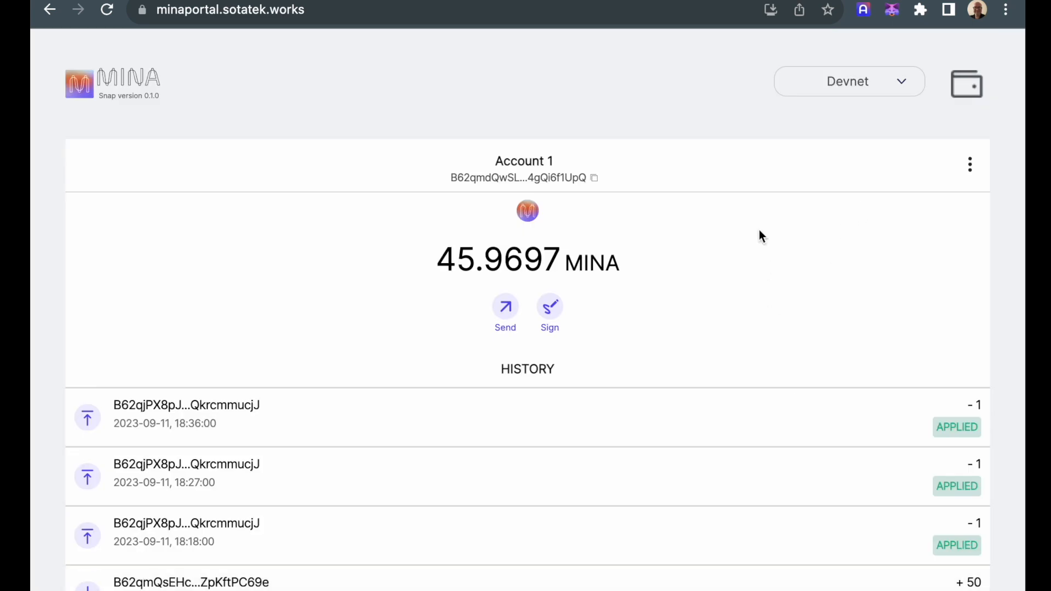
pyautogui.moveTo(869, 169)
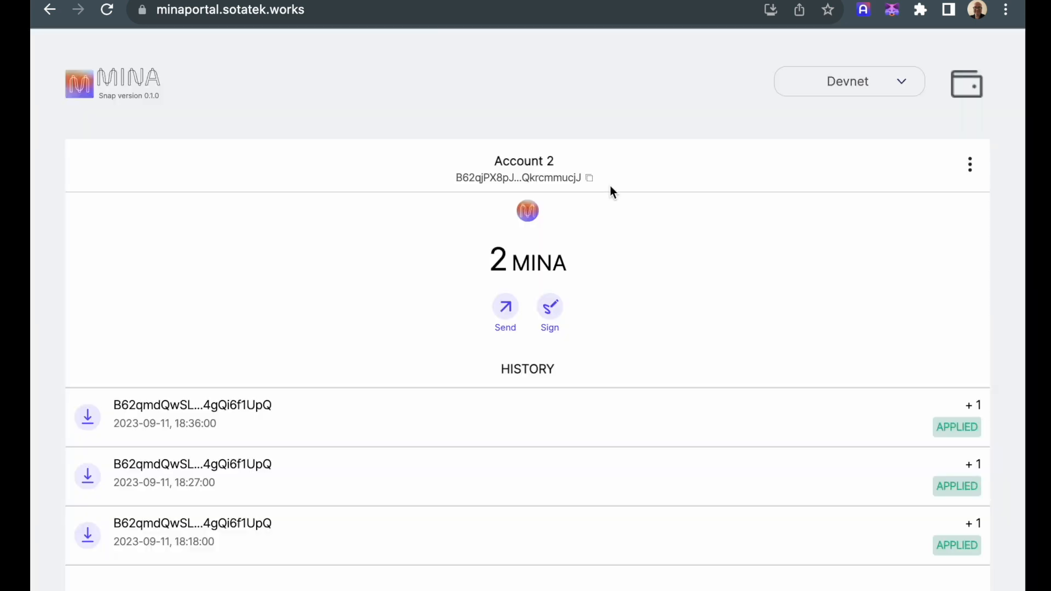
# Step: Copy Account 2's address, switch to Account 1 and start a new Send payment
pyautogui.click(589, 177)
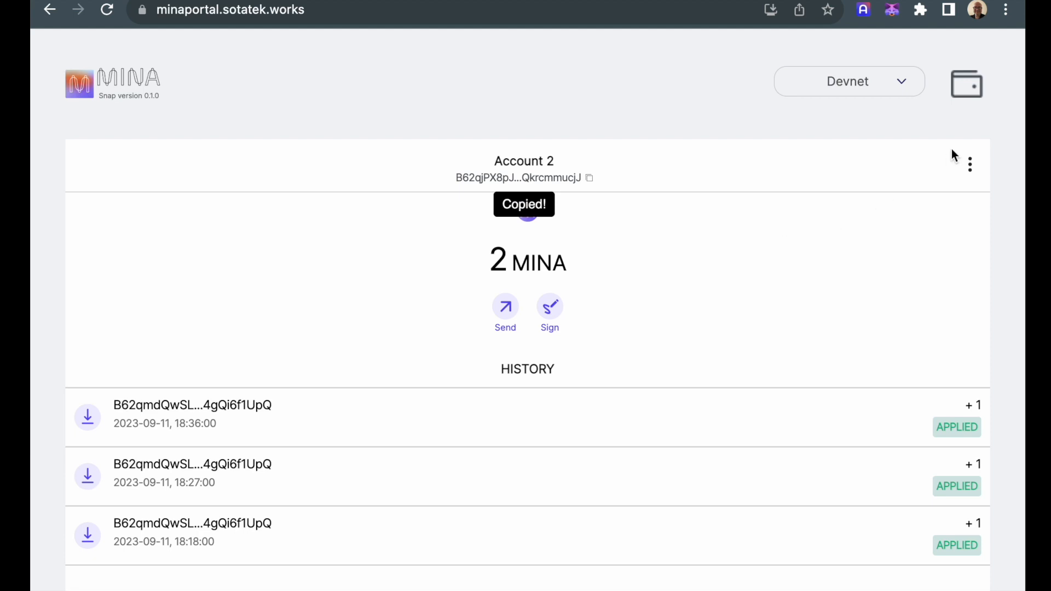
pyautogui.click(966, 84)
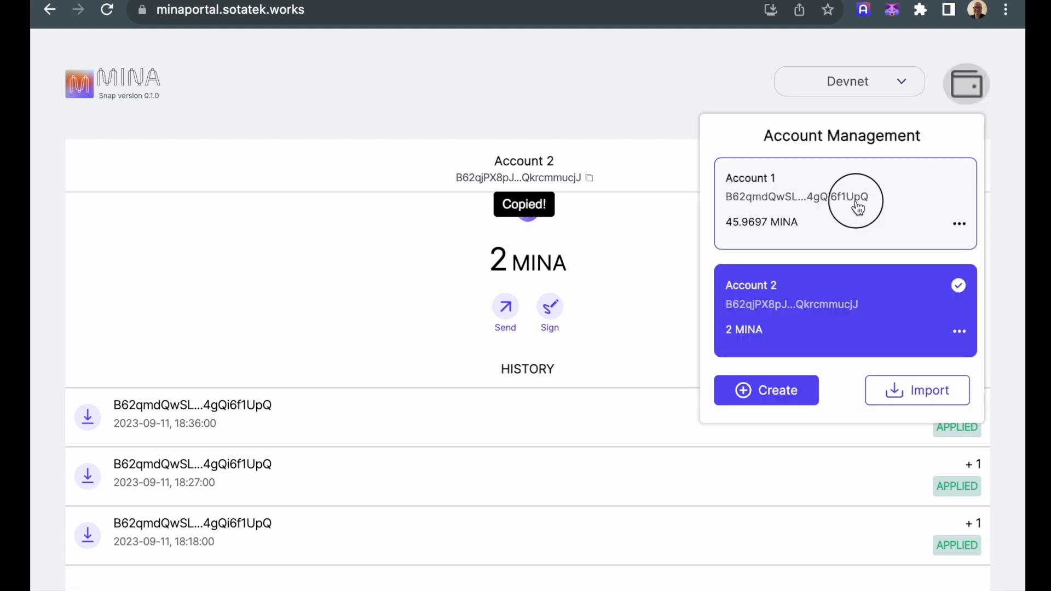
pyautogui.click(844, 204)
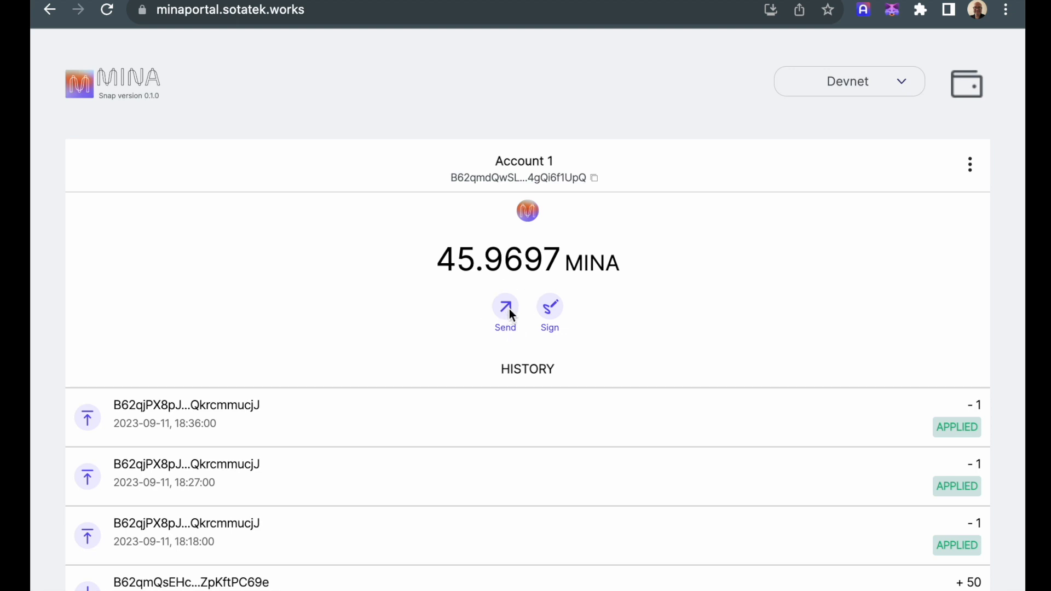
pyautogui.click(505, 307)
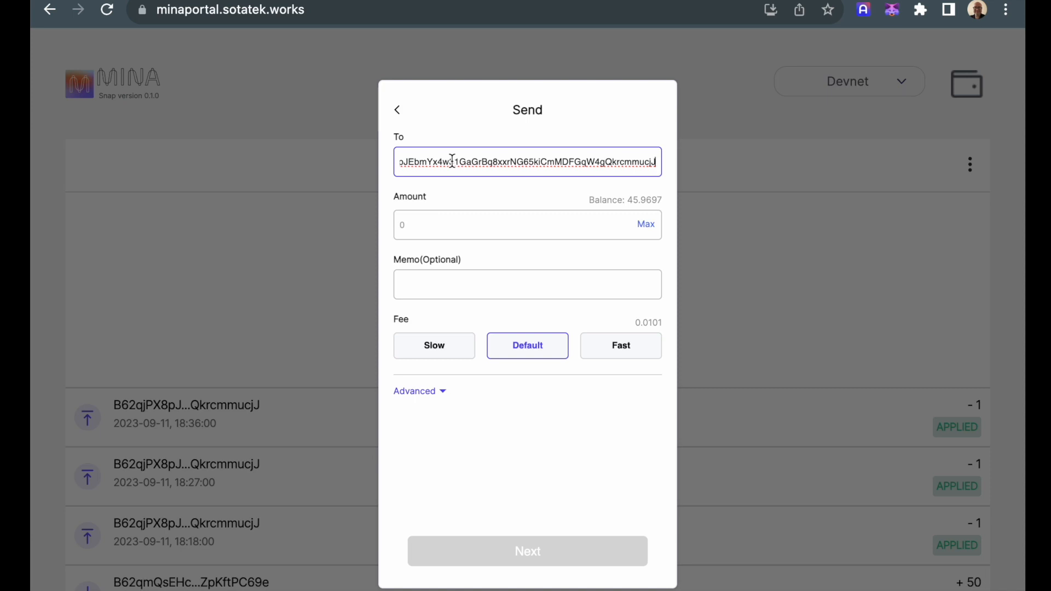
# Step: Fill the send form with amount 5 MINA and memo 'lets send you some devnet tokens'
pyautogui.write('5')
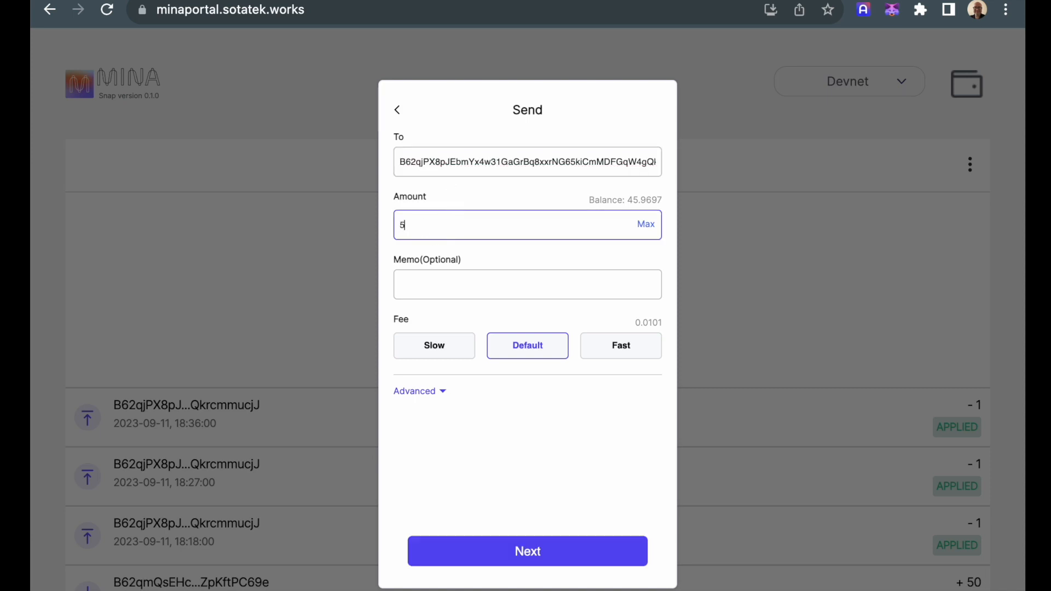
pyautogui.click(526, 285)
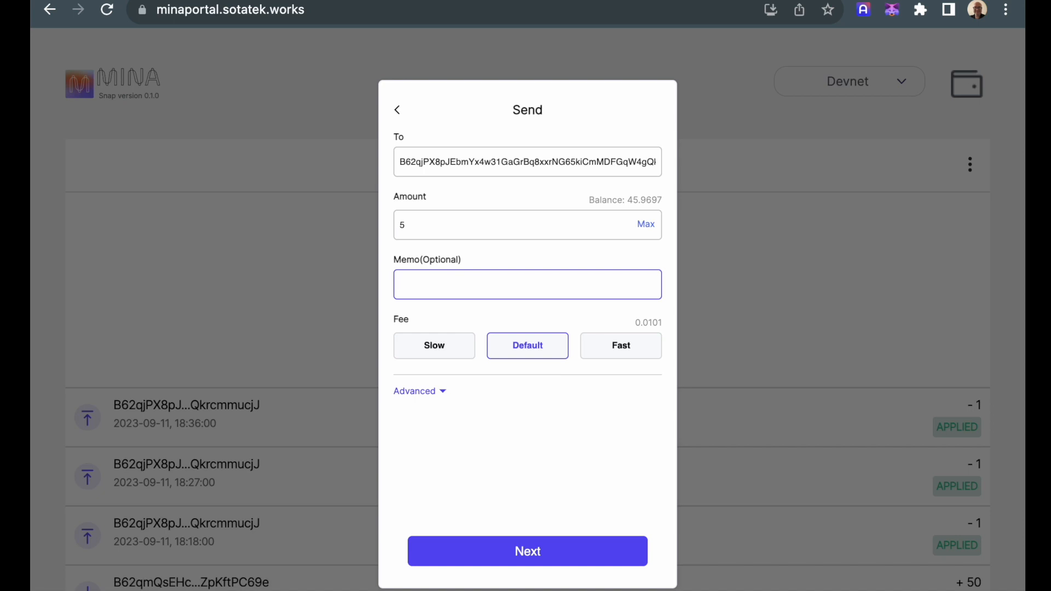
pyautogui.write('lets sen')
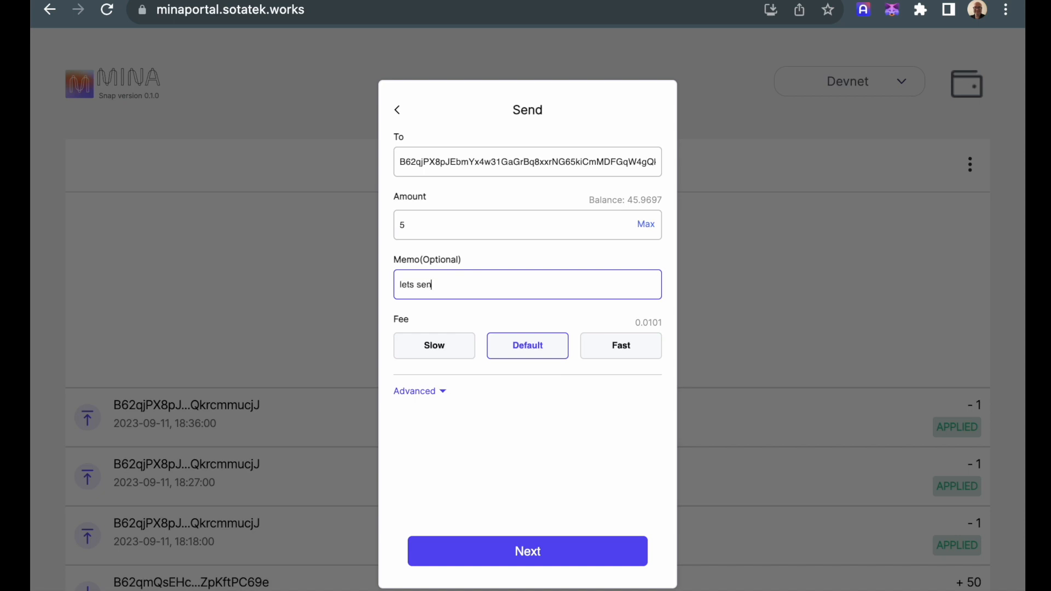
pyautogui.write('d you some dev')
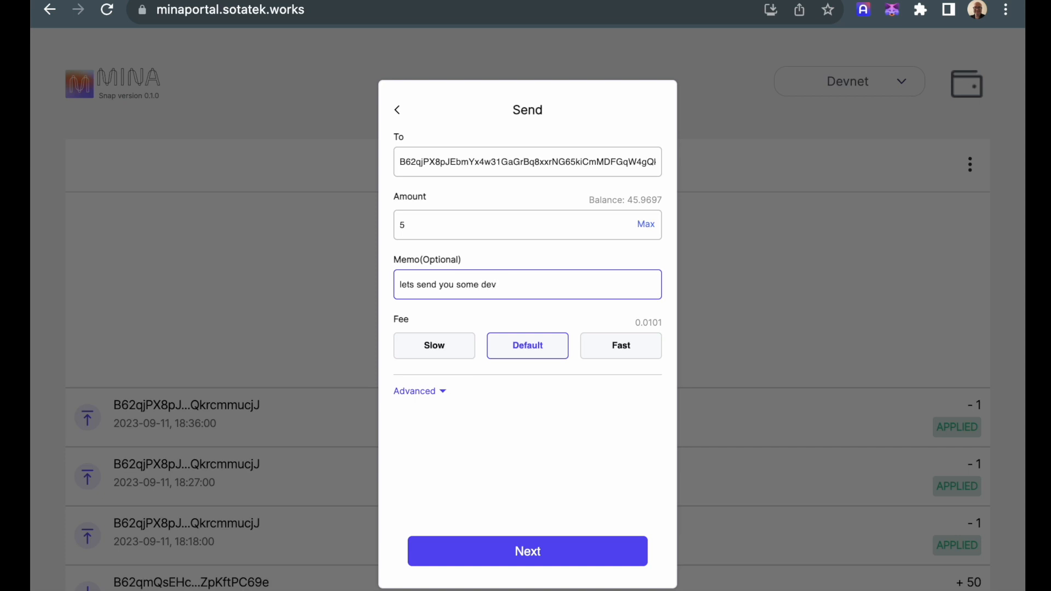
pyautogui.write('net tokens')
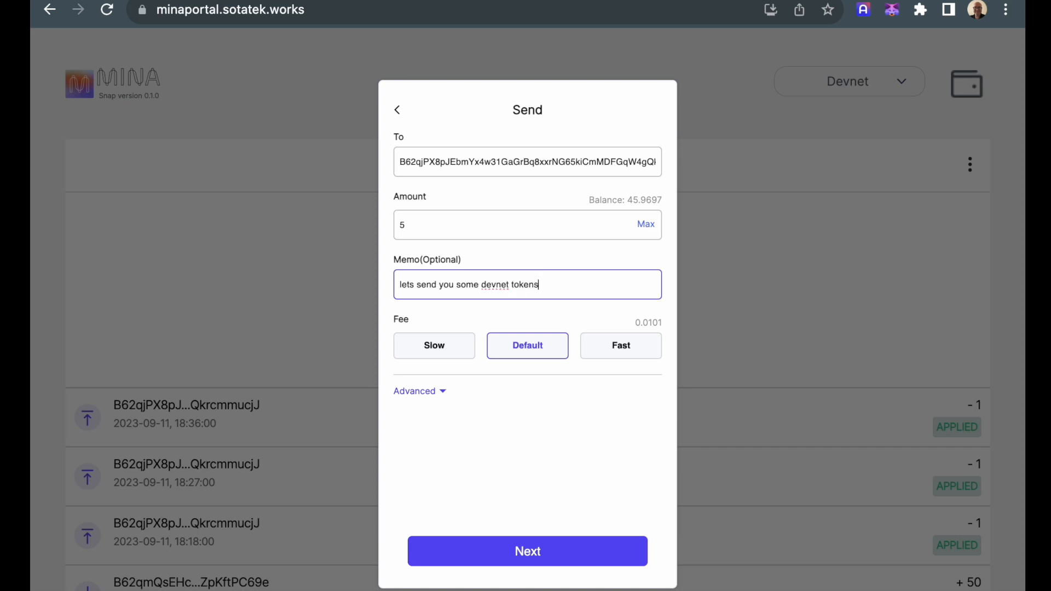
# Step: Review the transaction details and confirm sending the 5 MINA payment to Account 2
pyautogui.click(526, 550)
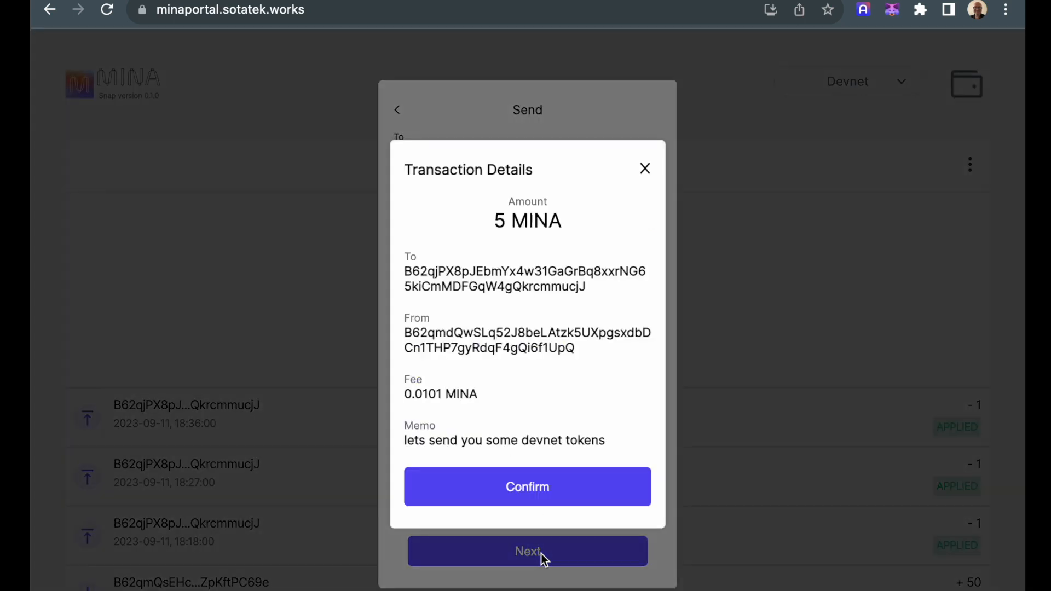
pyautogui.moveTo(530, 493)
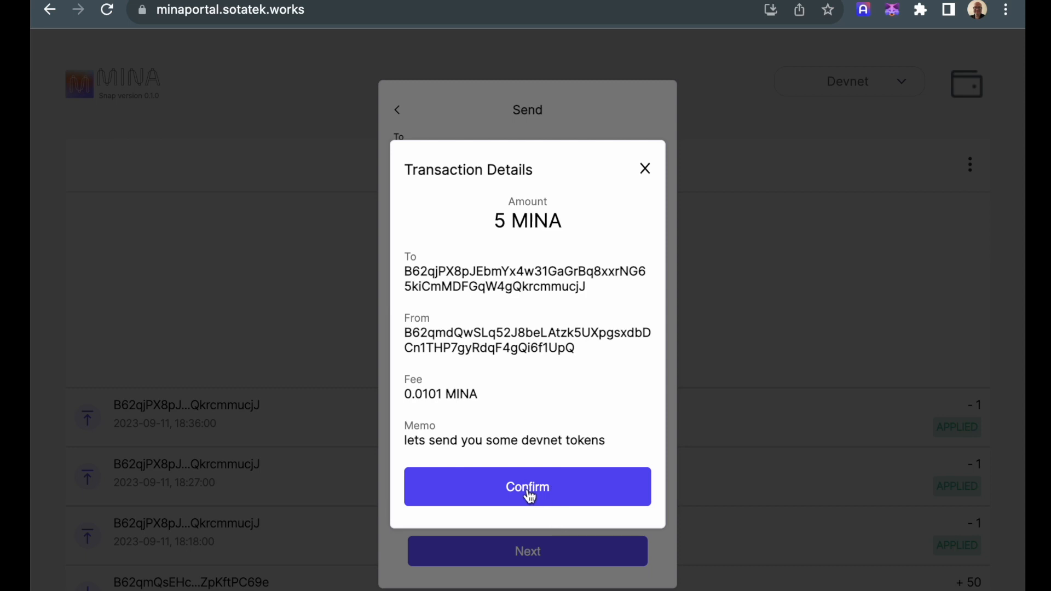
pyautogui.click(527, 486)
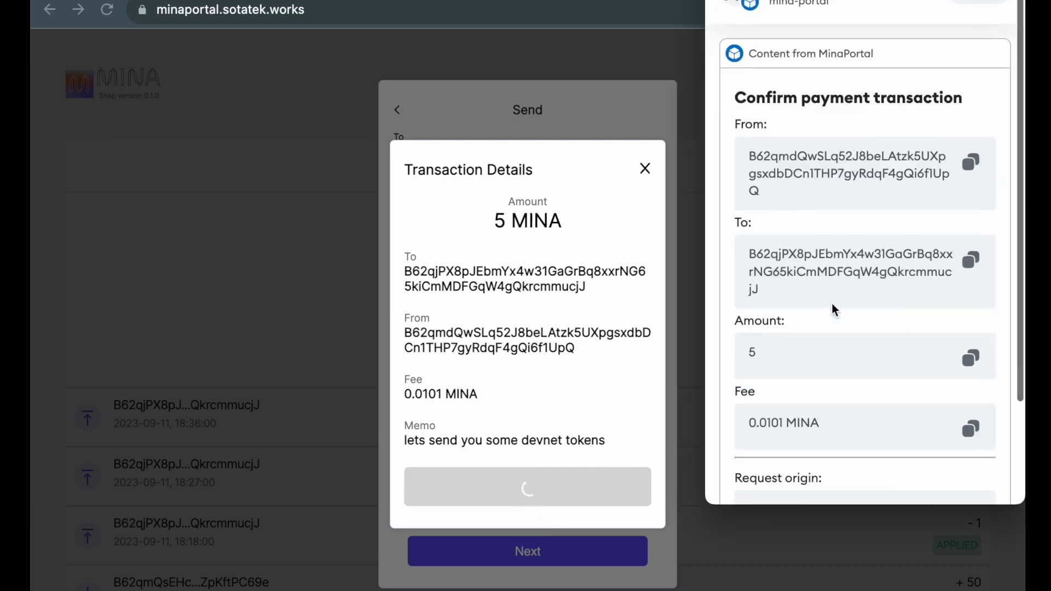
# Step: Approve the 5 MINA payment request from Account 1 to Account 2 in the MetaMask popup
pyautogui.scroll(-3)
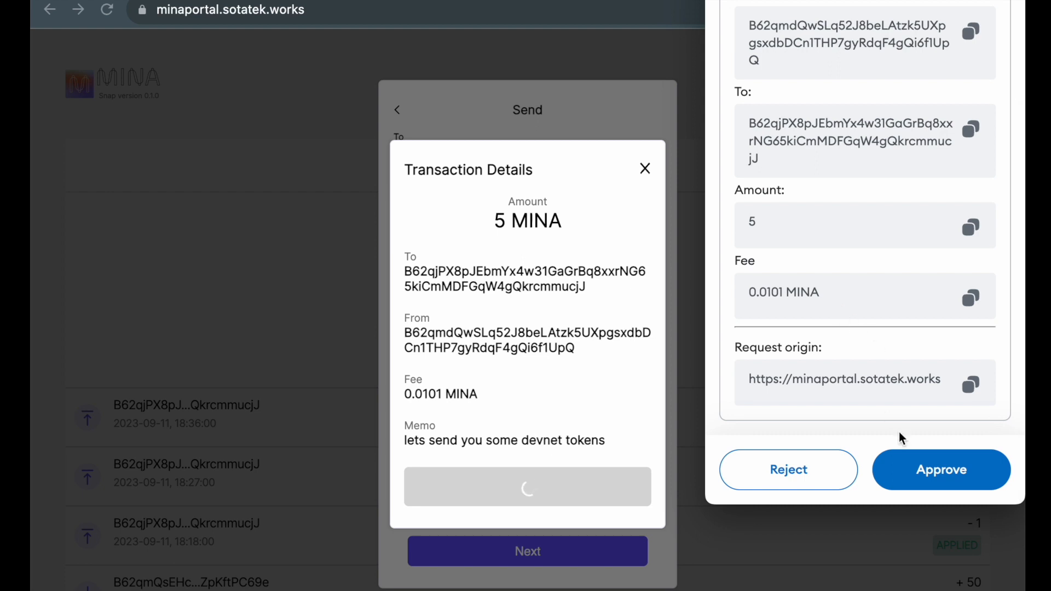
pyautogui.click(941, 470)
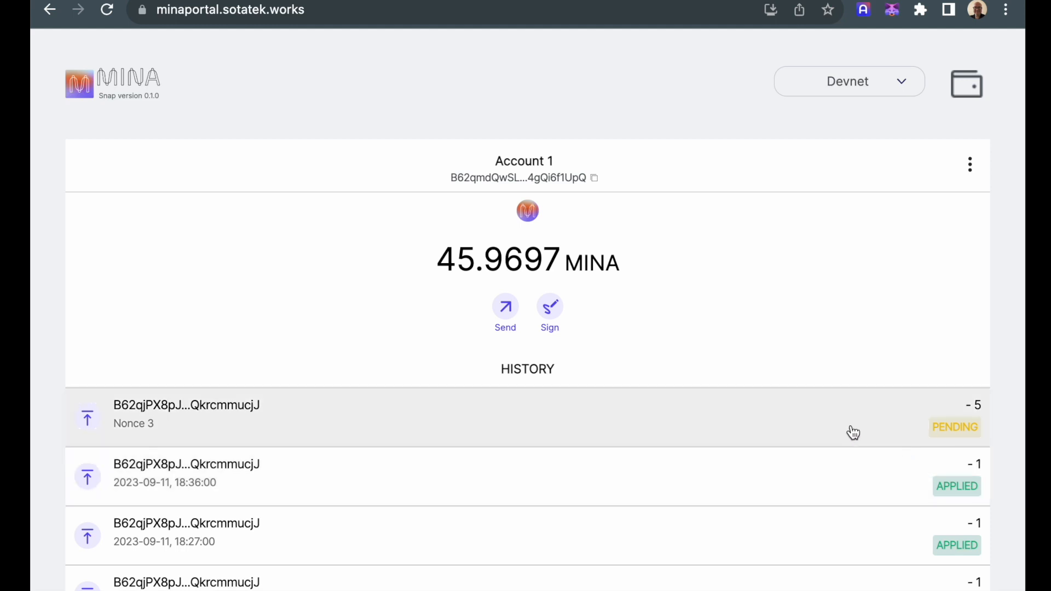
pyautogui.moveTo(618, 418)
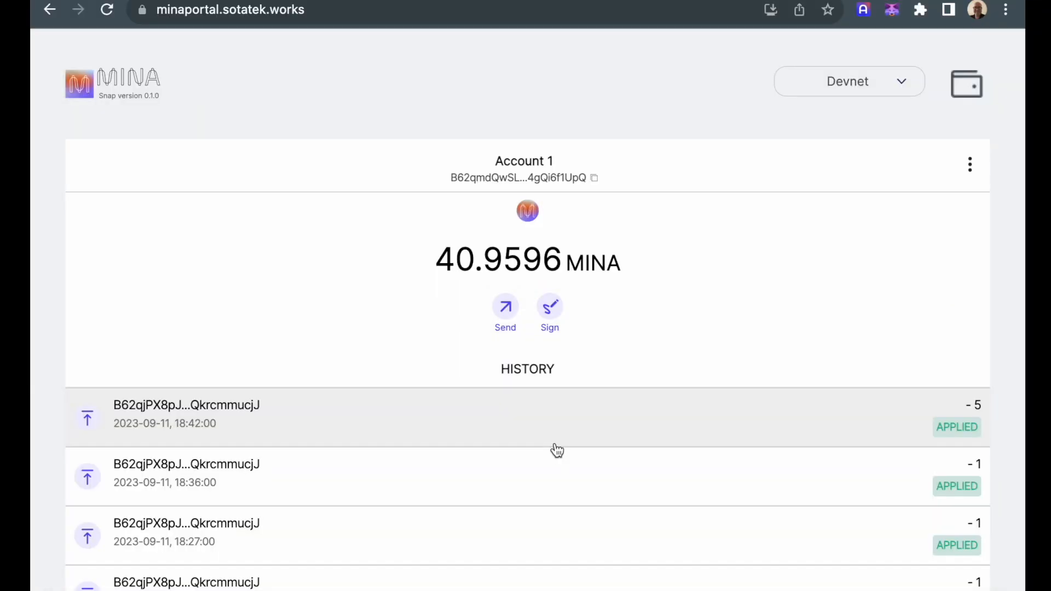
pyautogui.moveTo(630, 318)
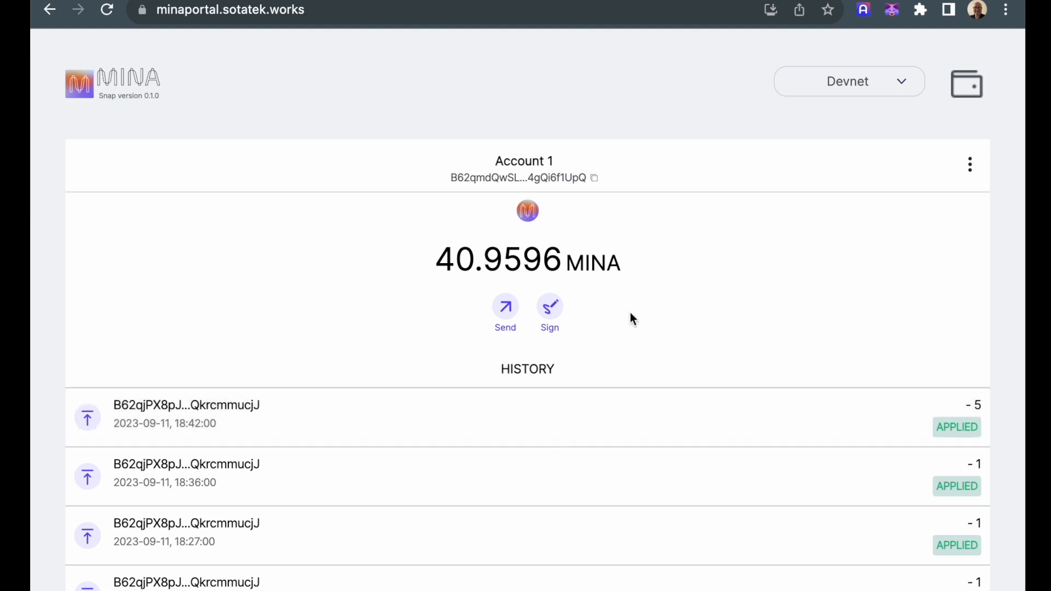
# Step: Switch to Account 2, now holding 7 MINA with the received +5 MINA transfer applied
pyautogui.click(968, 83)
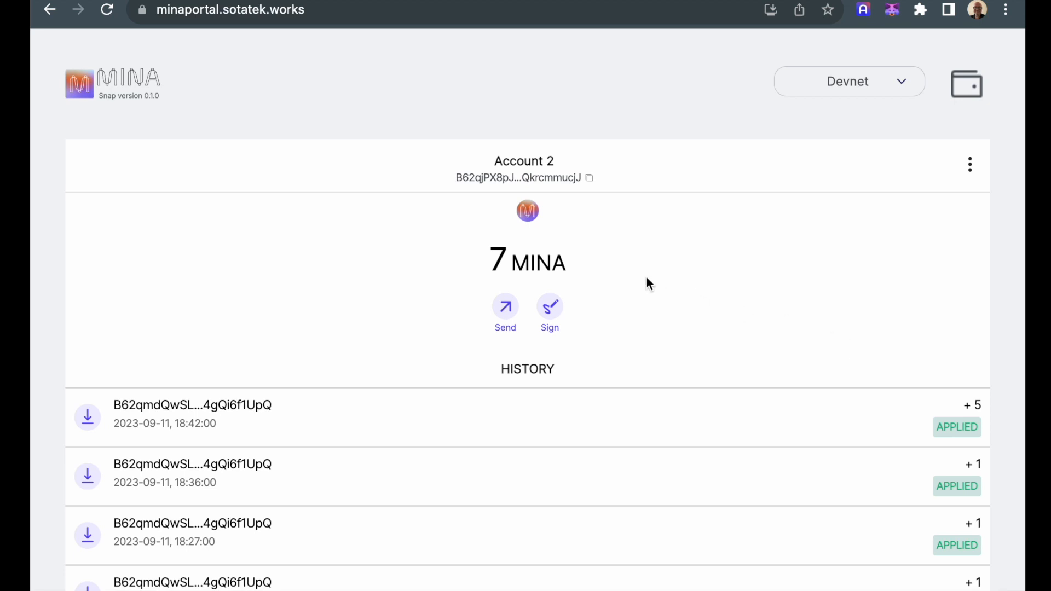
pyautogui.moveTo(894, 422)
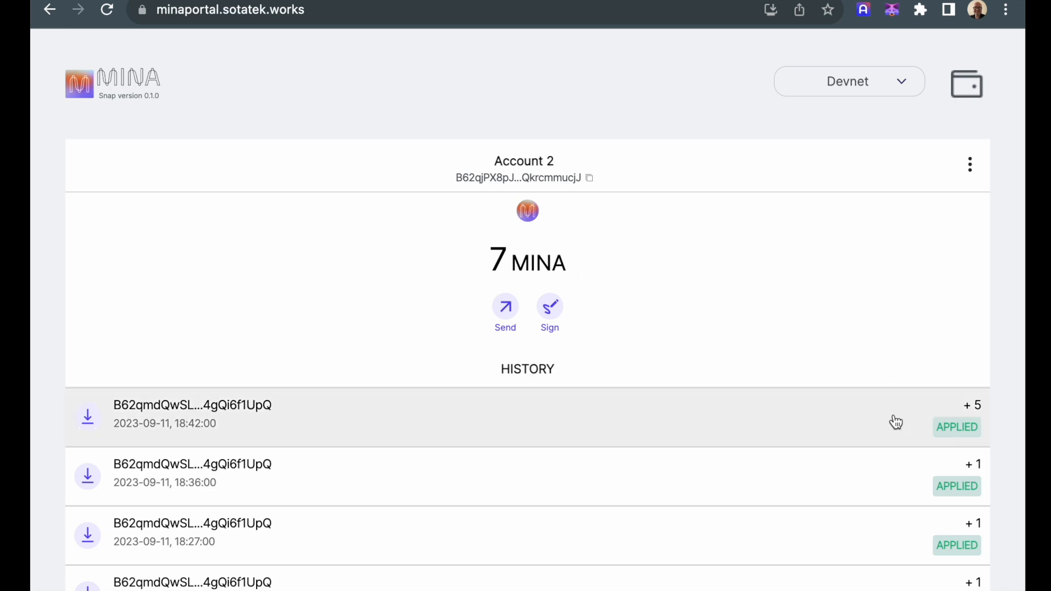
pyautogui.moveTo(388, 426)
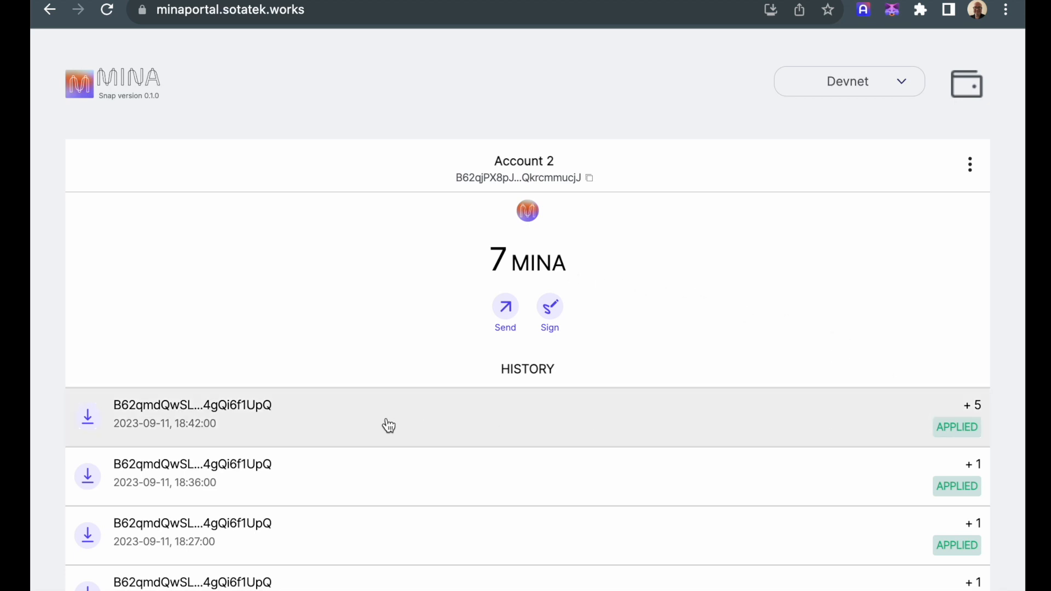